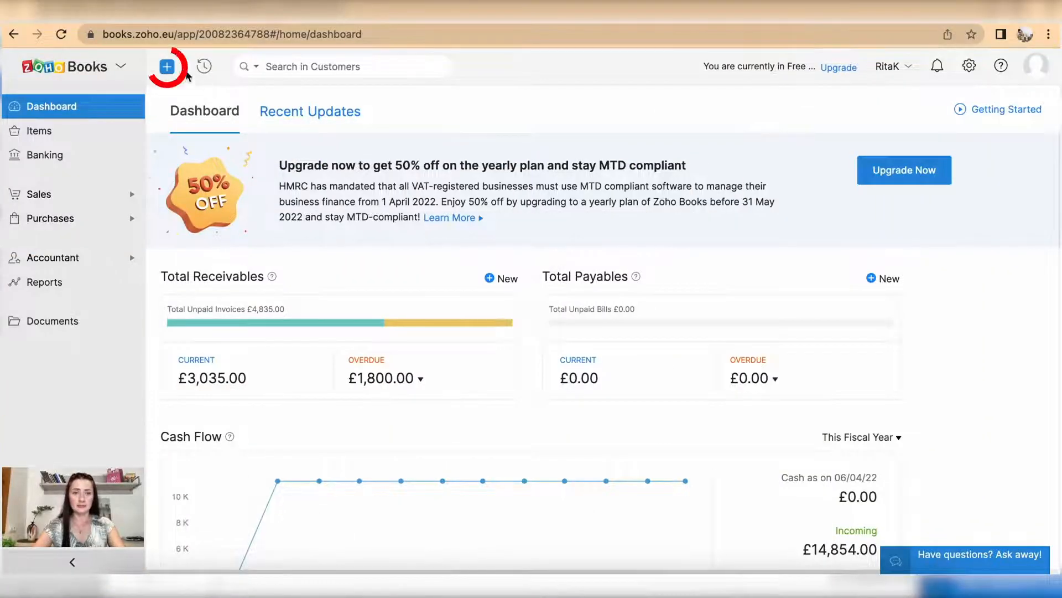
- Peek at the Quick Create menu, then go to Credit Notes under Sales
{"action": "left_click", "coordinate": [166, 67]}
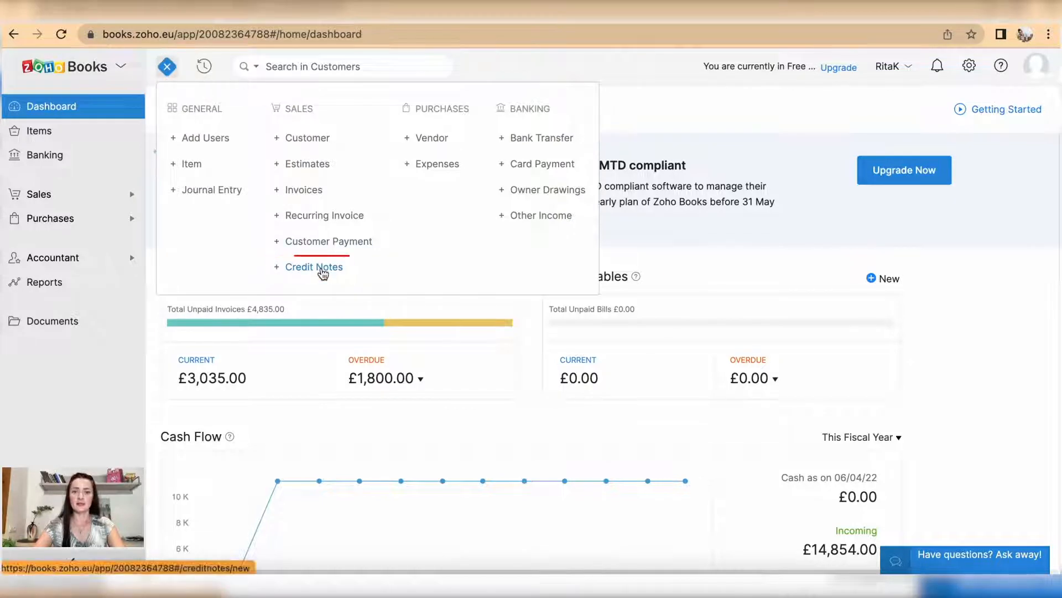
{"action": "left_click", "coordinate": [167, 66]}
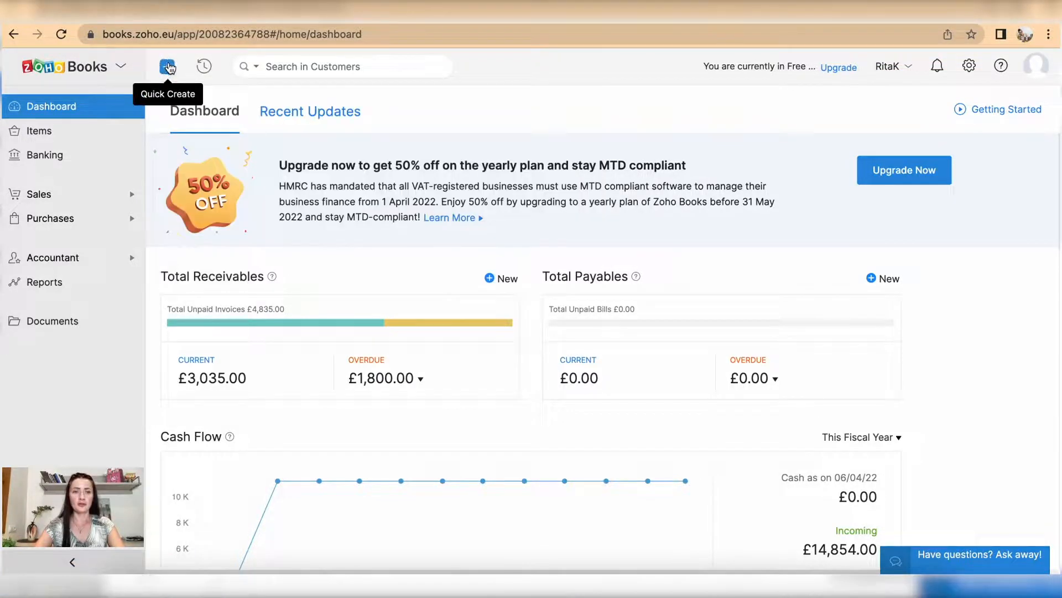
{"action": "left_click", "coordinate": [38, 193]}
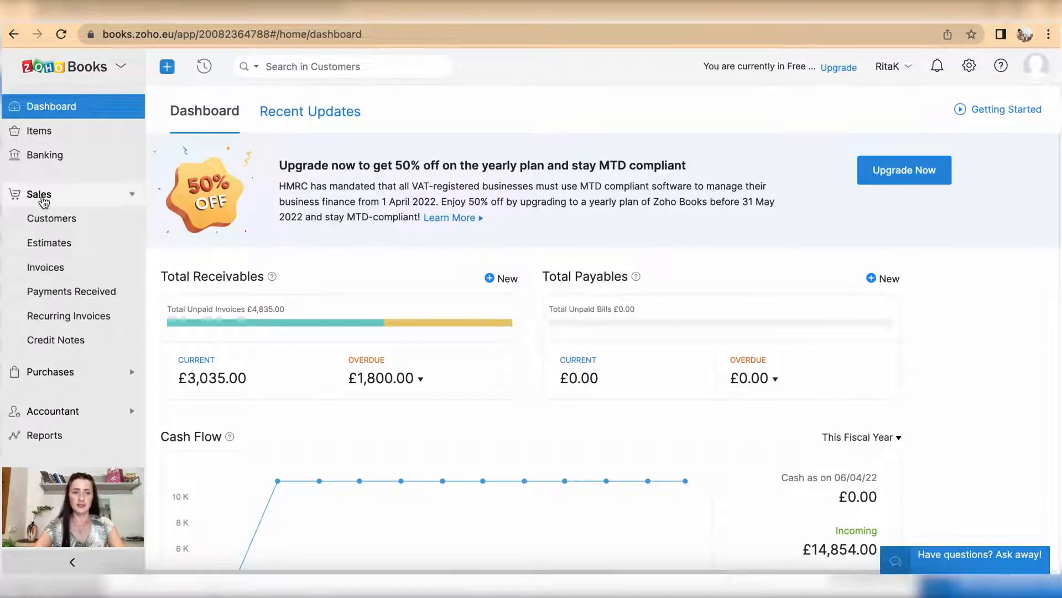
{"action": "left_click", "coordinate": [56, 340]}
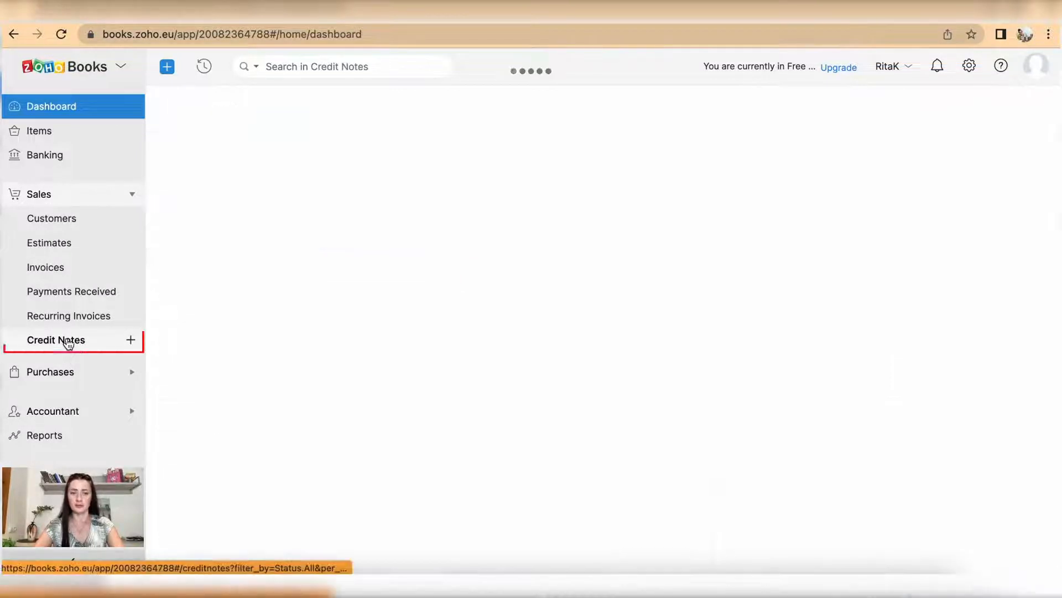
- Show the All Credit Notes list with the three existing closed credit notes
{"action": "left_click", "coordinate": [57, 340]}
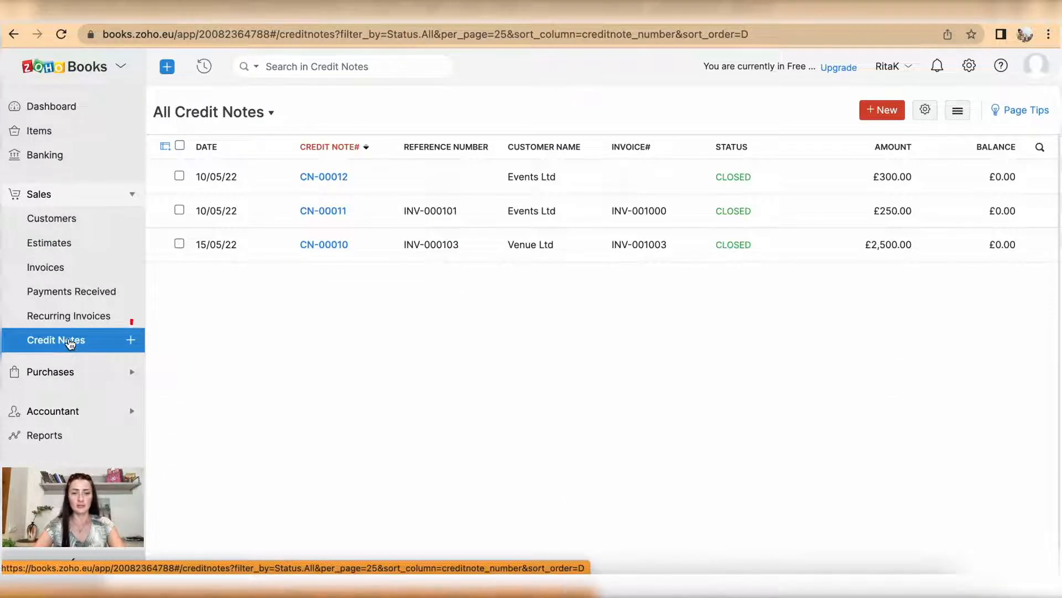
{"action": "mouse_move", "coordinate": [131, 340]}
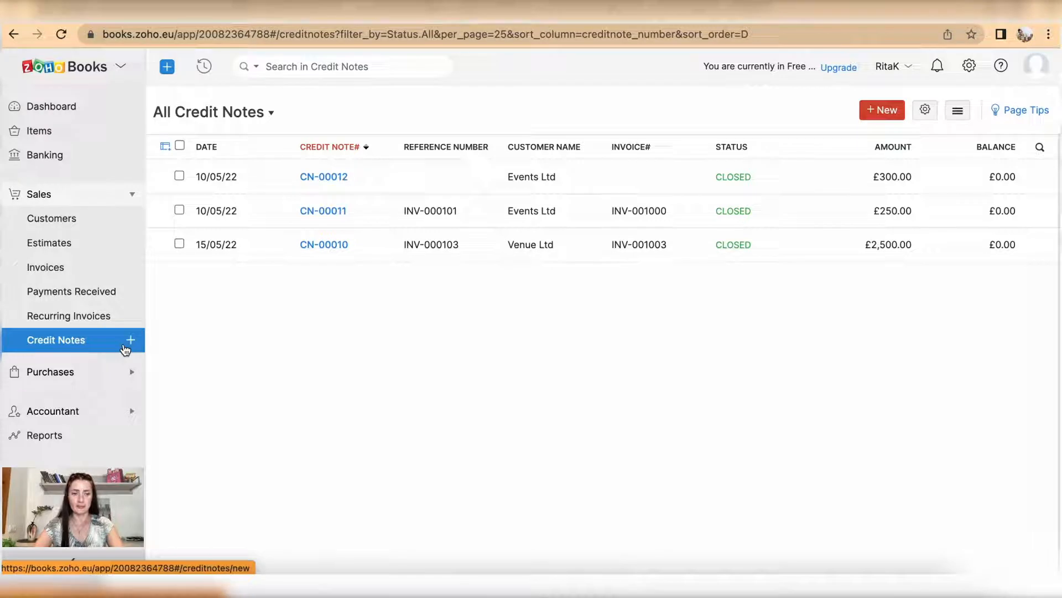
{"action": "mouse_move", "coordinate": [470, 357]}
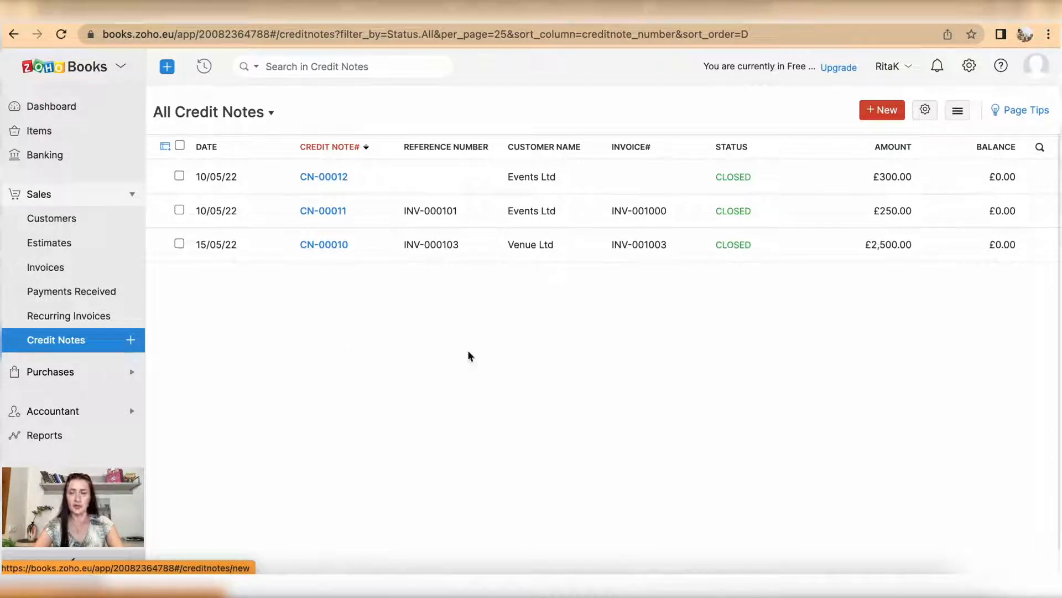
{"action": "mouse_move", "coordinate": [873, 337]}
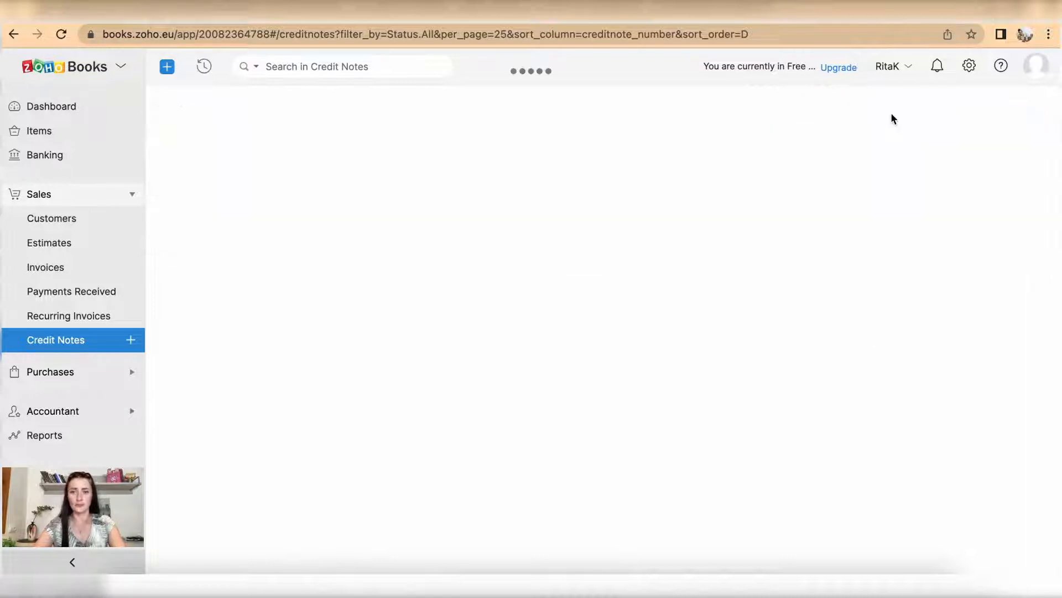
- Start new credit note CN-00013 and choose Happy Ltd from the customer list
{"action": "left_click", "coordinate": [131, 340]}
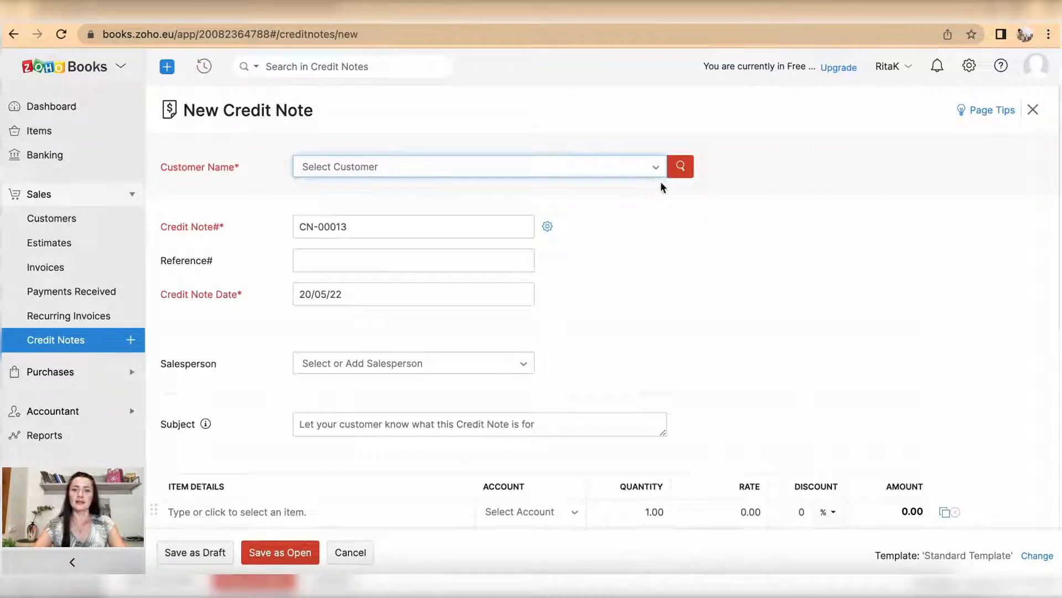
{"action": "left_click", "coordinate": [479, 166]}
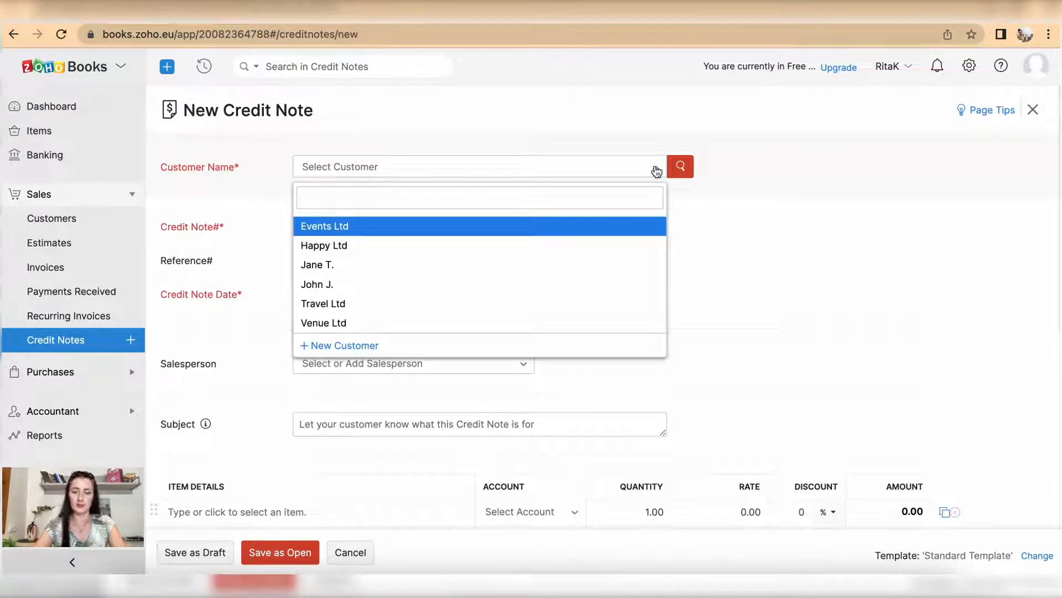
{"action": "mouse_move", "coordinate": [470, 246]}
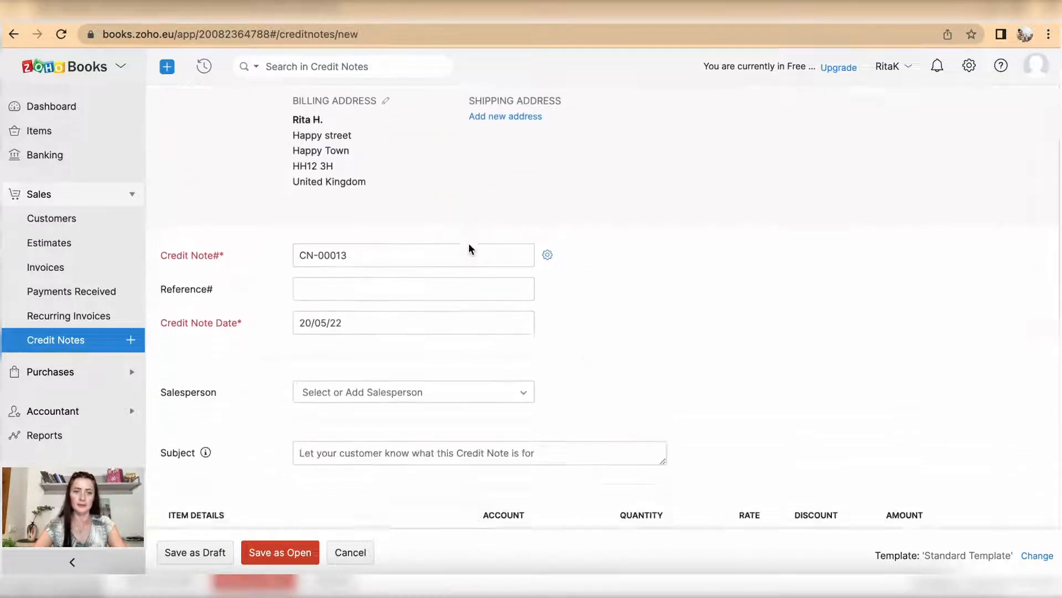
{"action": "scroll", "scroll_direction": "down", "scroll_amount": 3}
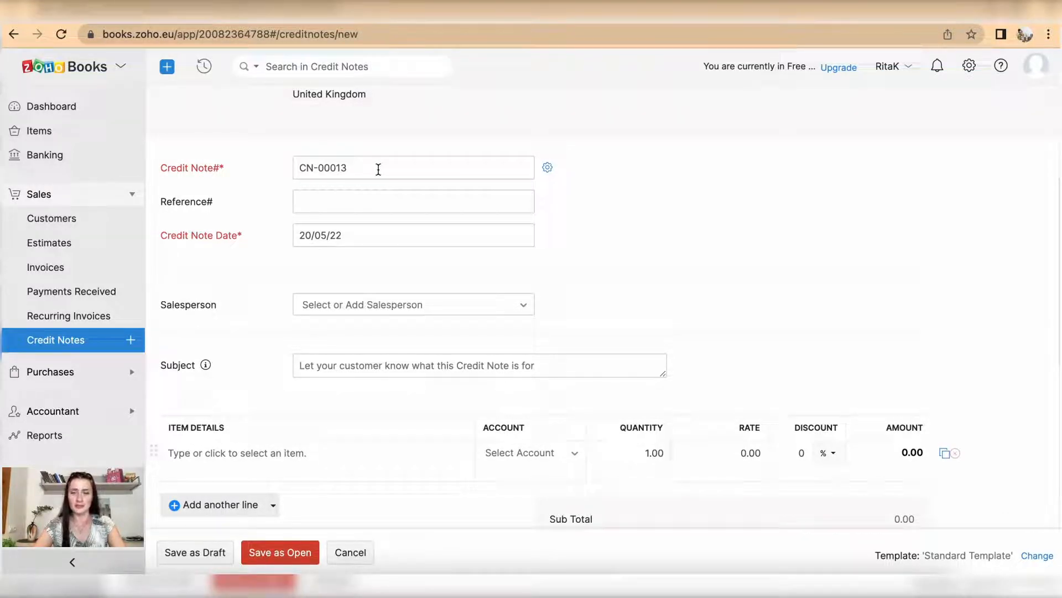
{"action": "mouse_move", "coordinate": [548, 168]}
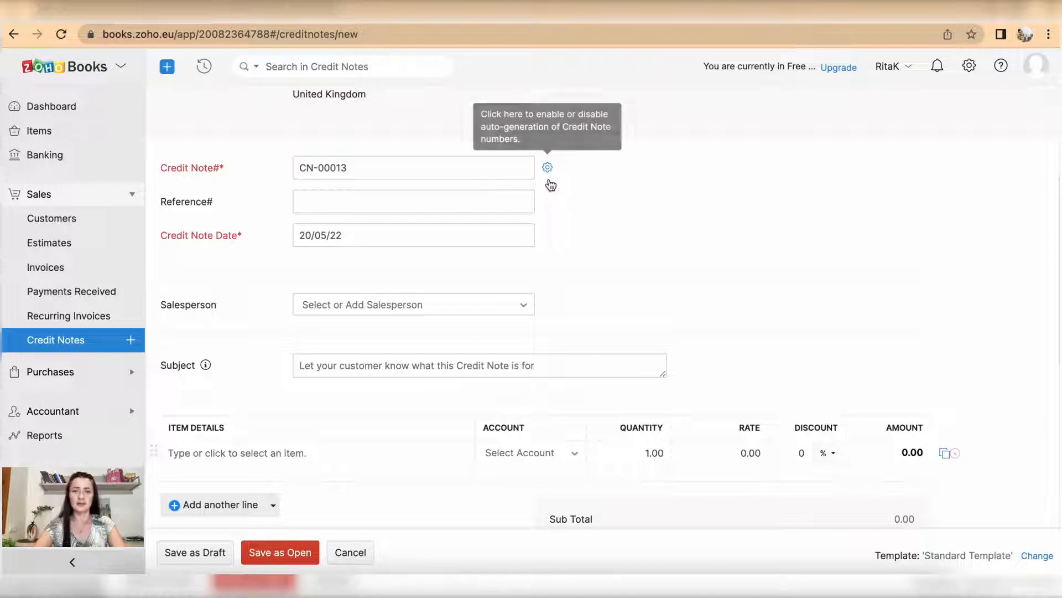
{"action": "mouse_move", "coordinate": [566, 224]}
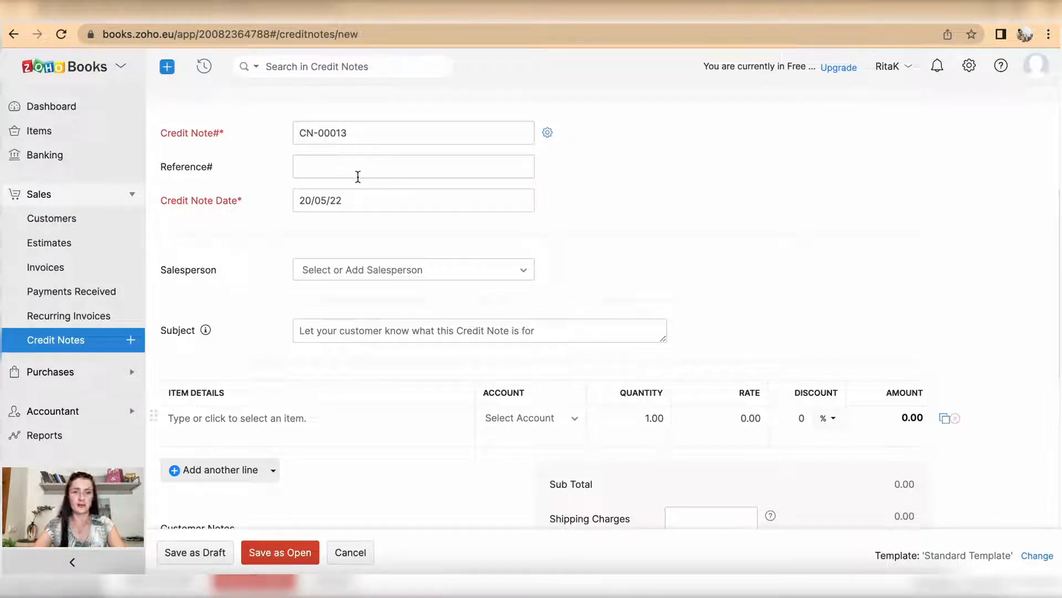
- Set the credit note date to 19/05/22 and the subject to 'Reviewed price'
{"action": "left_click", "coordinate": [412, 200]}
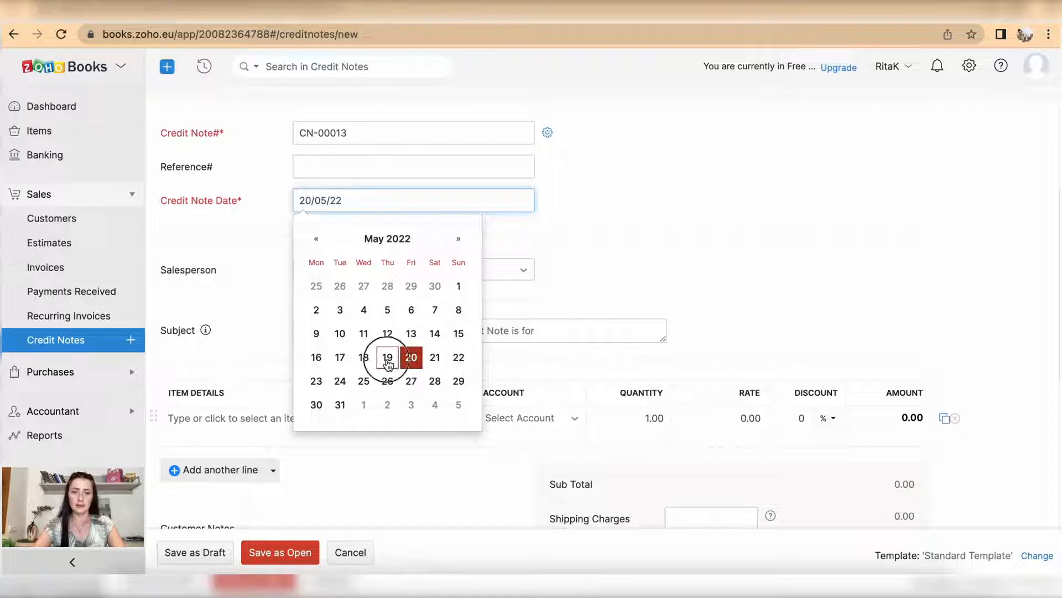
{"action": "left_click", "coordinate": [387, 358]}
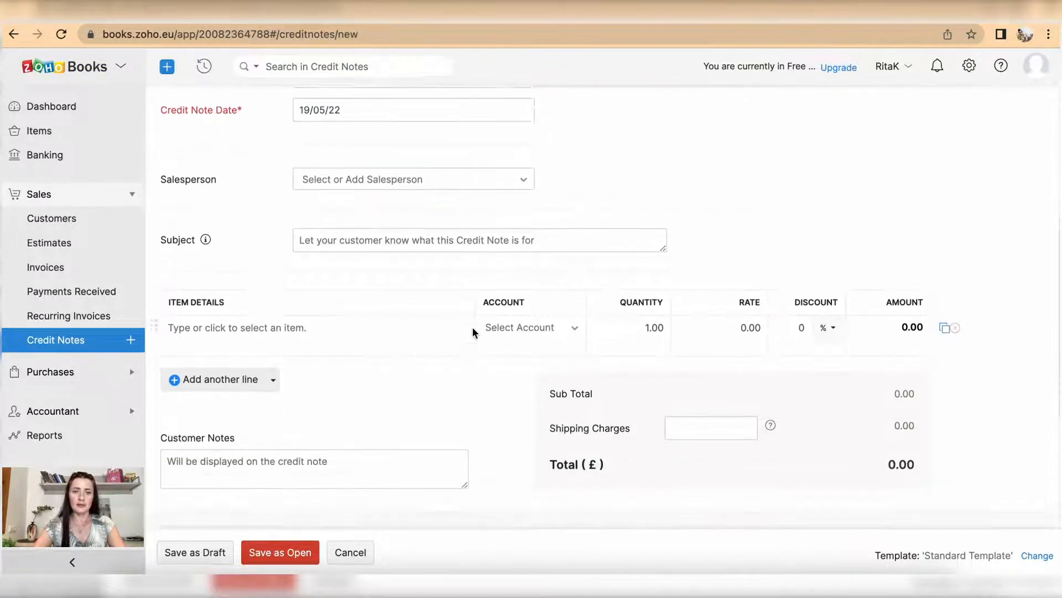
{"action": "scroll", "scroll_direction": "down", "scroll_amount": 3}
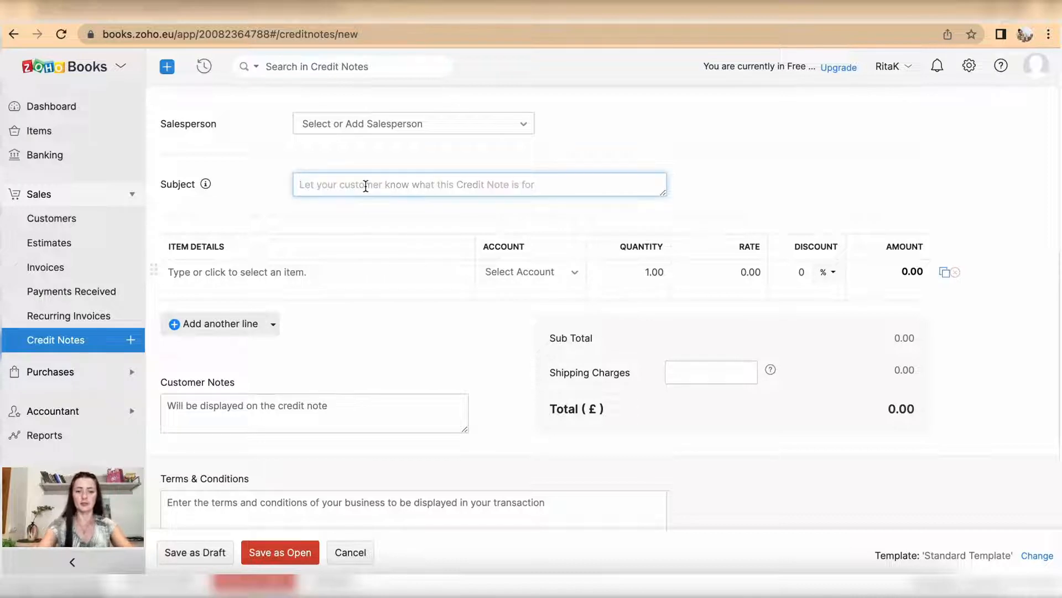
{"action": "type", "text": "Revi"}
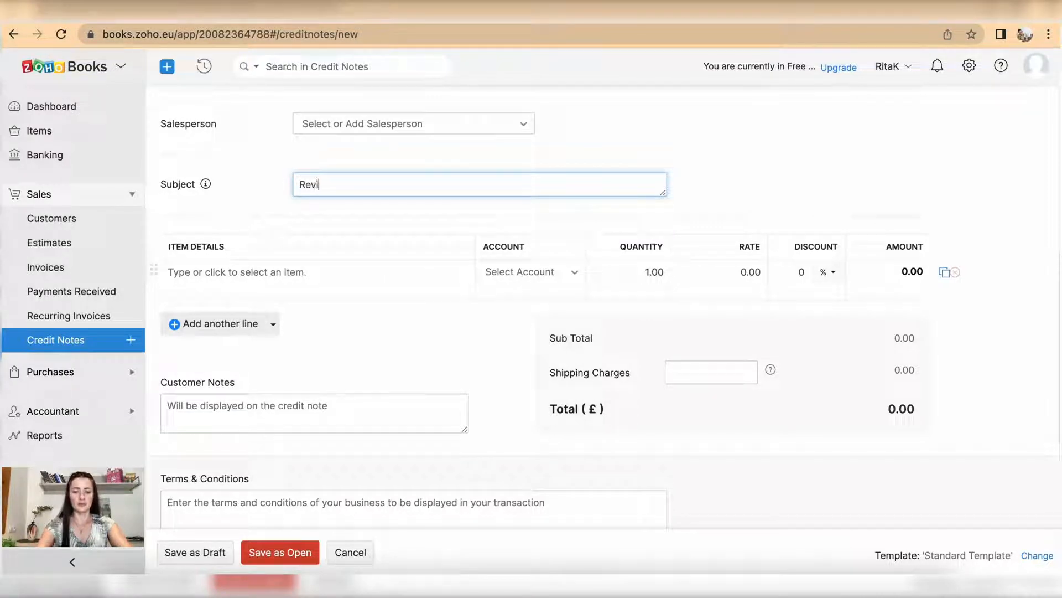
{"action": "type", "text": "ewed"}
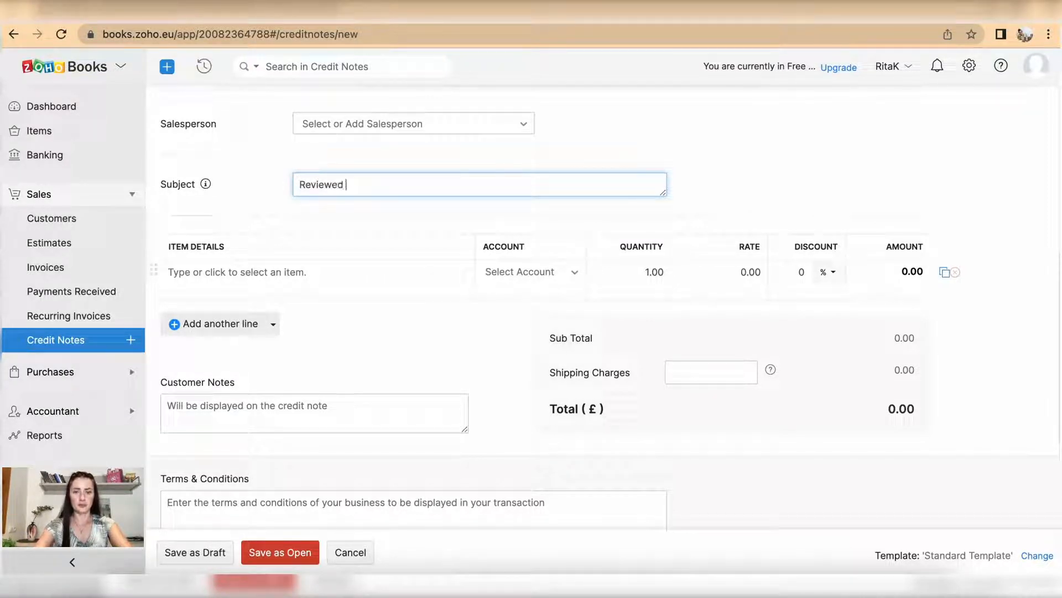
{"action": "type", "text": "price"}
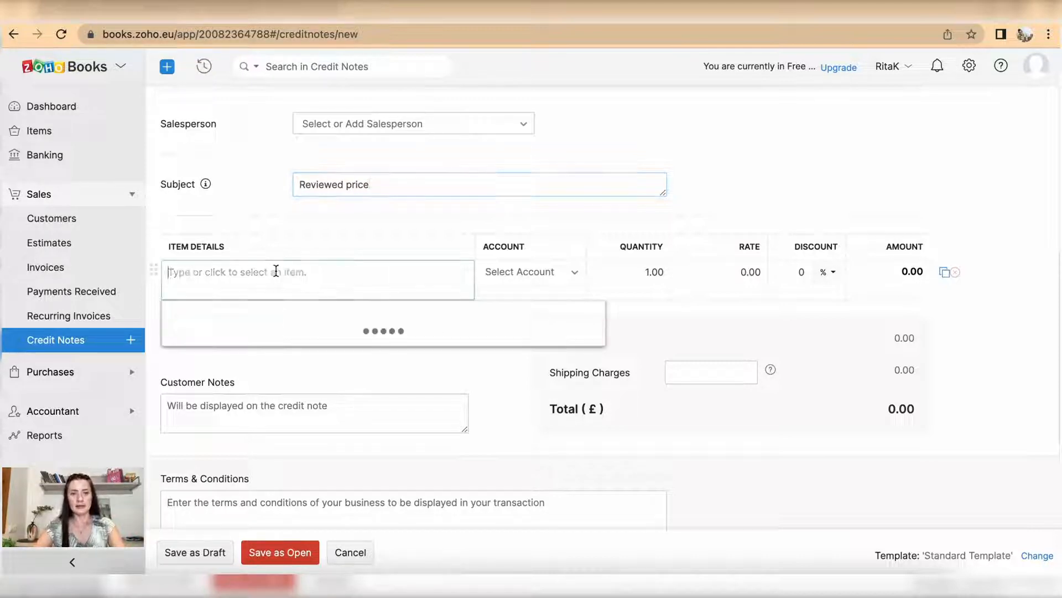
- Add Events 1 at rate 200 for a £200 total and remove the empty second line
{"action": "left_click", "coordinate": [318, 272]}
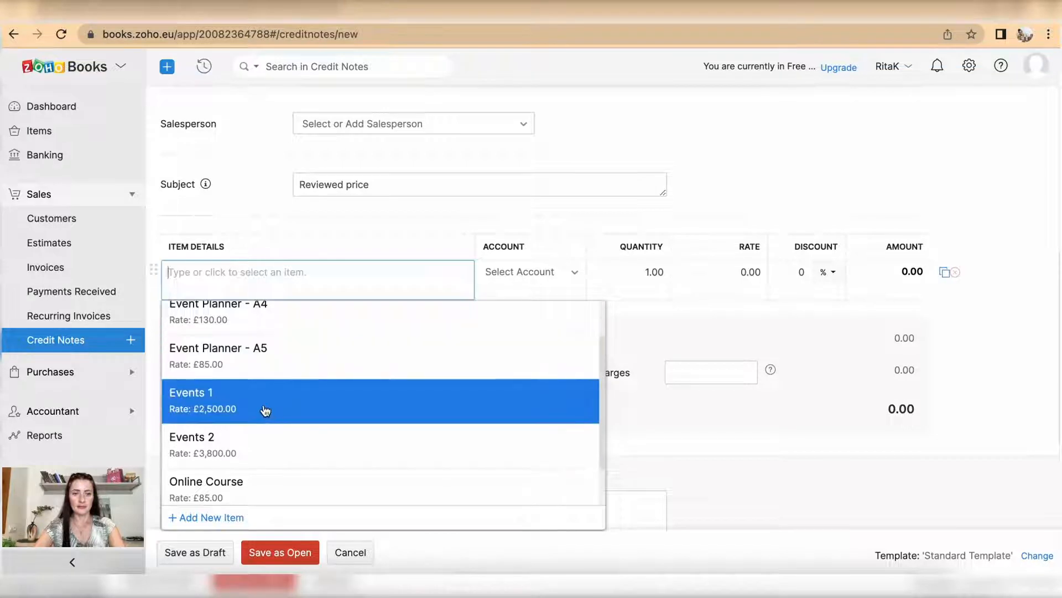
{"action": "left_click", "coordinate": [265, 400]}
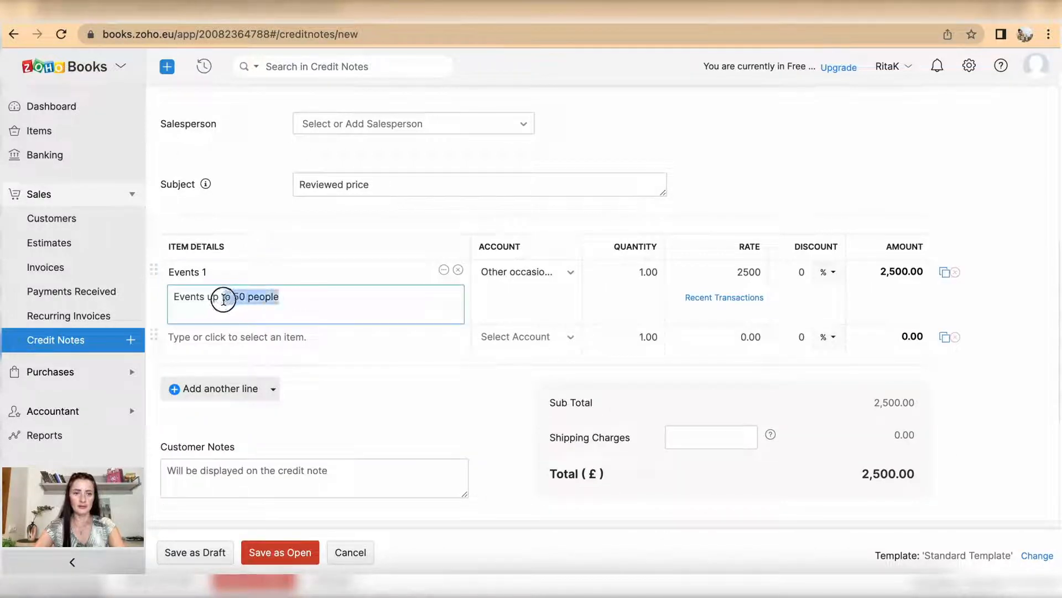
{"action": "left_click", "coordinate": [749, 272]}
{"action": "type", "text": "200"}
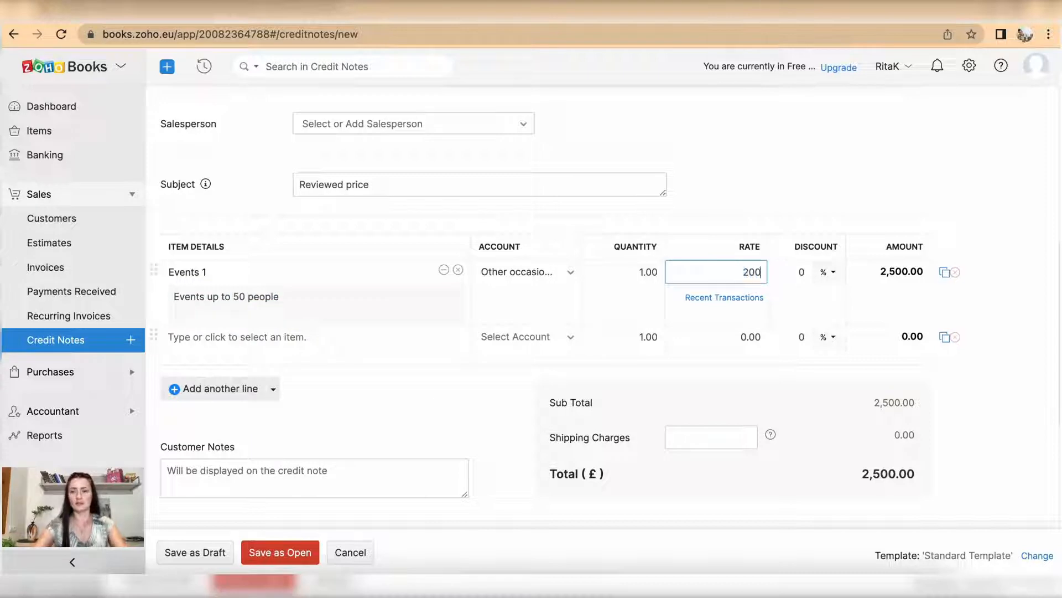
{"action": "left_click", "coordinate": [1015, 308]}
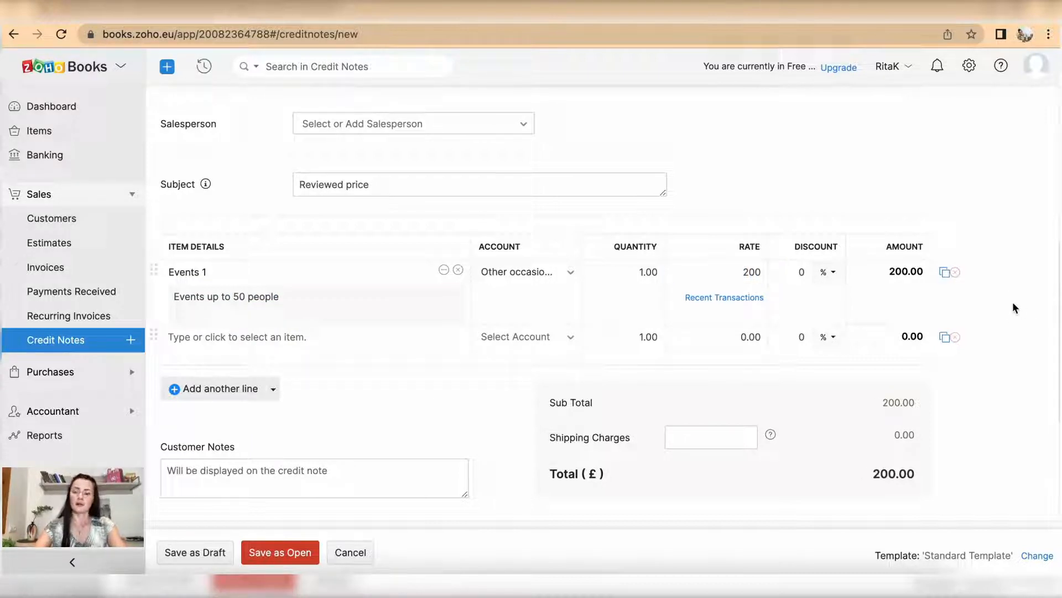
{"action": "left_click", "coordinate": [751, 272]}
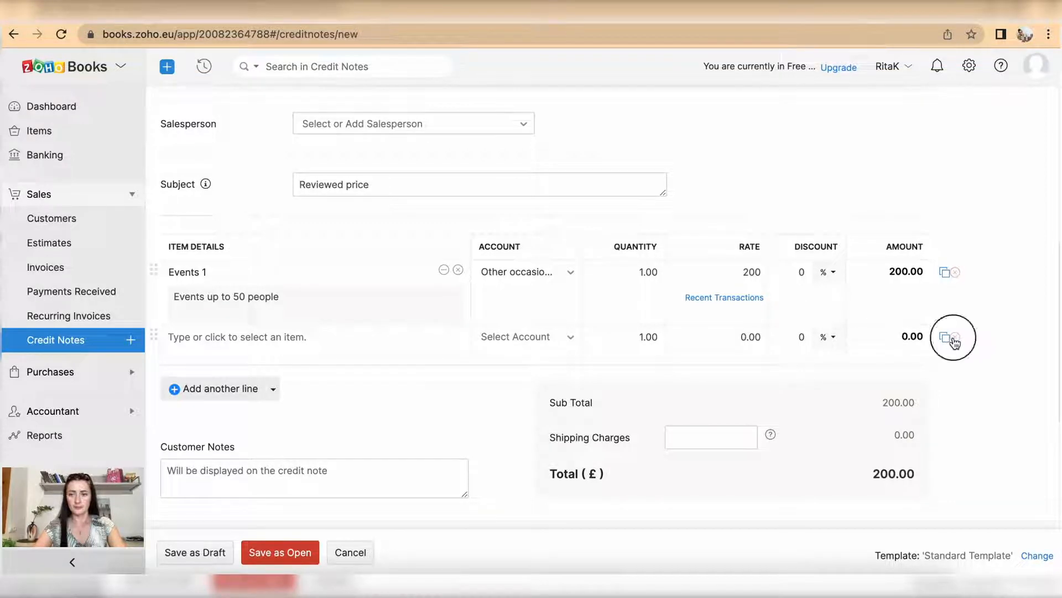
{"action": "left_click", "coordinate": [953, 336]}
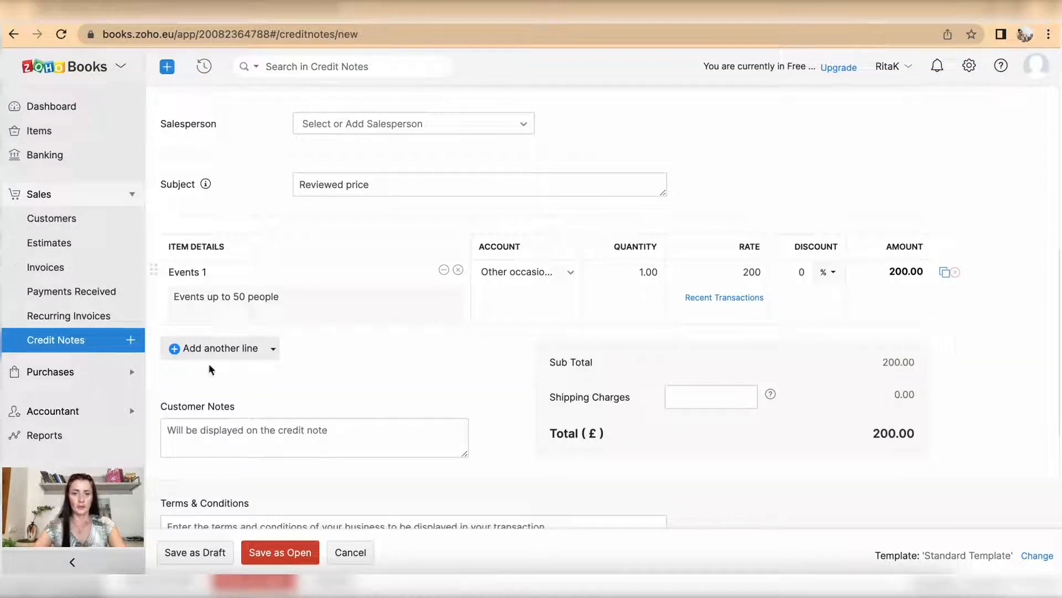
- Save the £200 Happy Ltd credit note as open, creating CN-00013
{"action": "scroll", "scroll_direction": "down", "scroll_amount": 3}
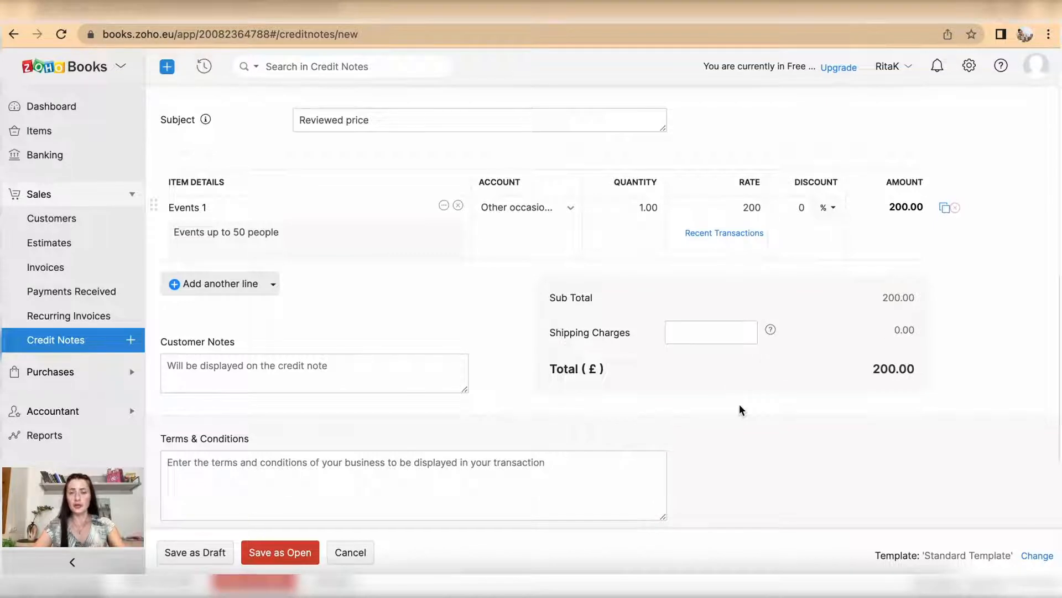
{"action": "scroll", "scroll_direction": "down", "scroll_amount": 3}
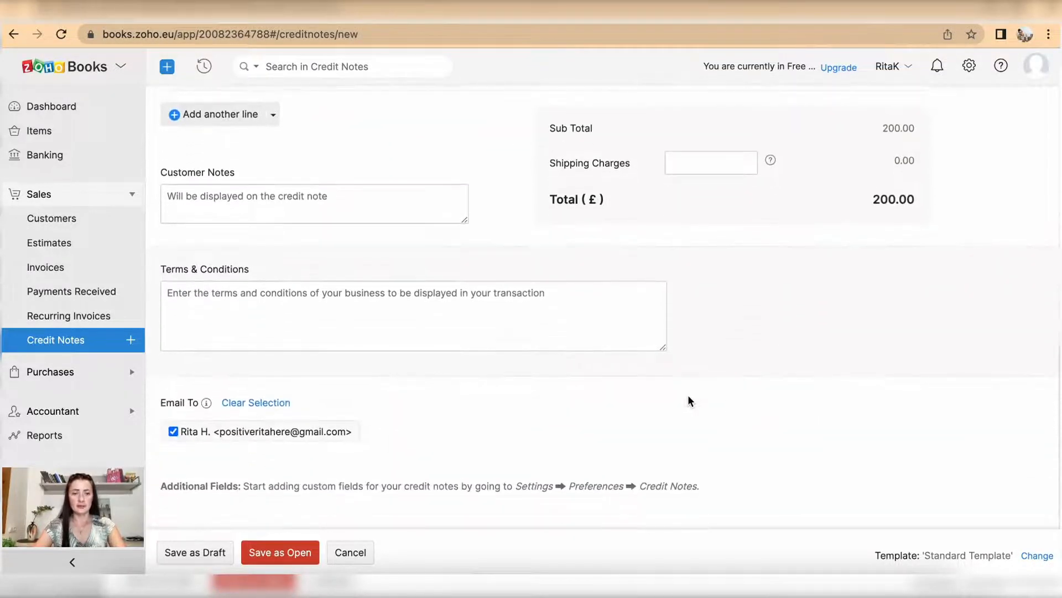
{"action": "mouse_move", "coordinate": [204, 549]}
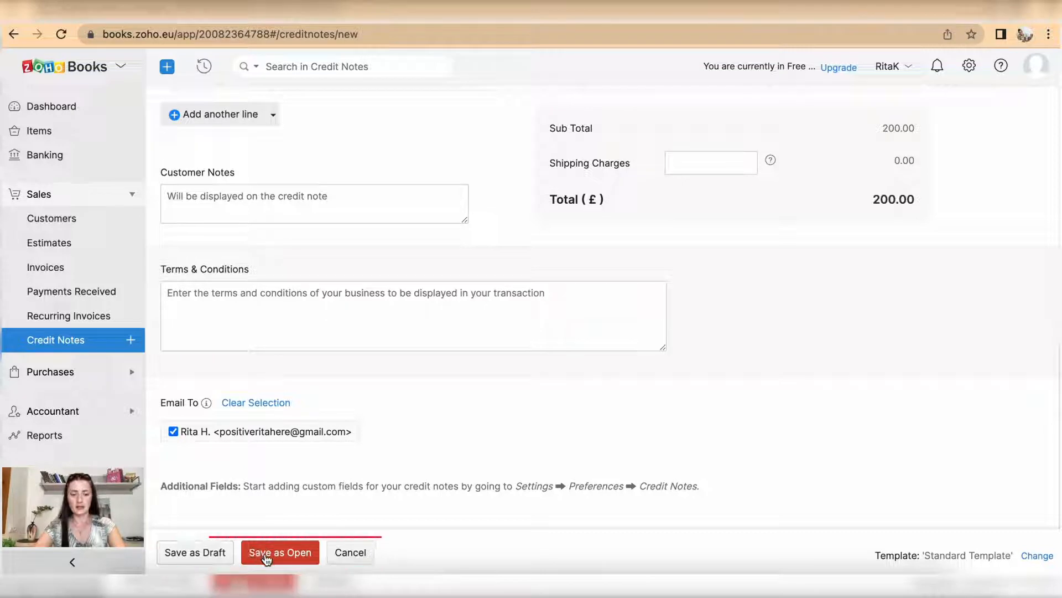
{"action": "left_click", "coordinate": [280, 552]}
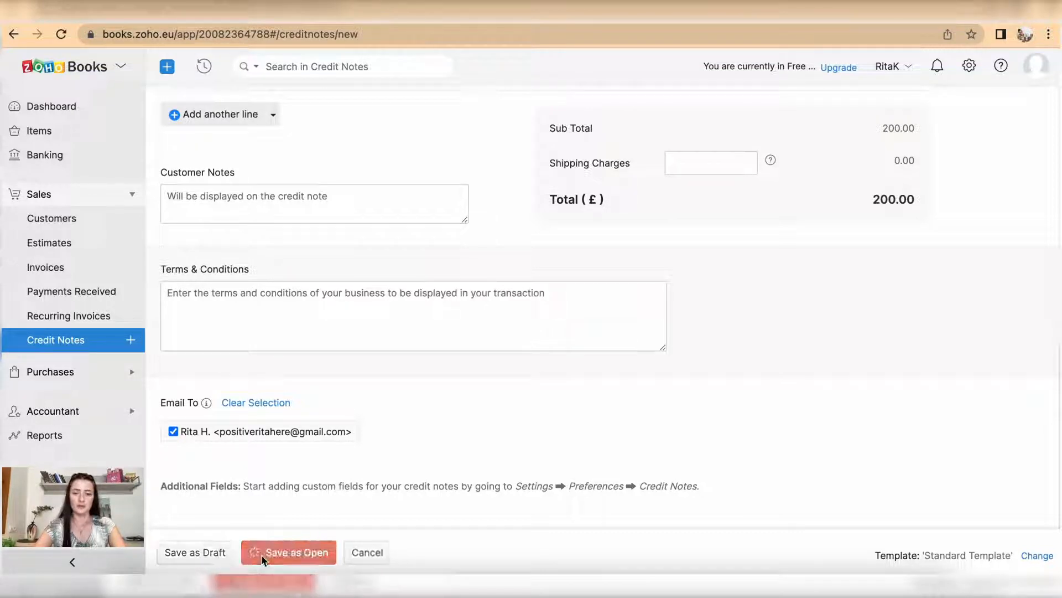
{"action": "left_click", "coordinate": [289, 551]}
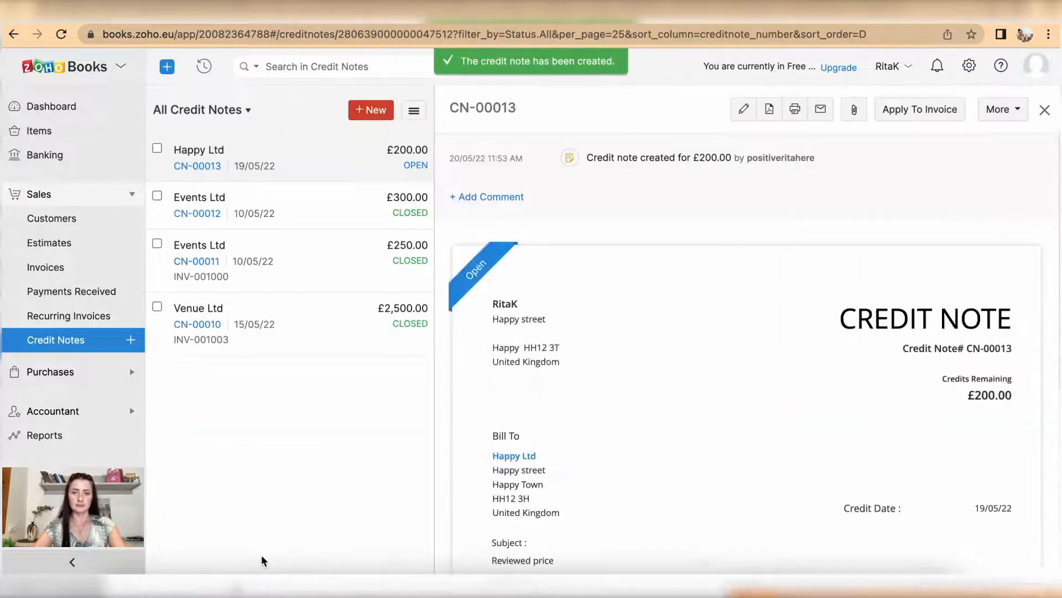
{"action": "mouse_move", "coordinate": [654, 353]}
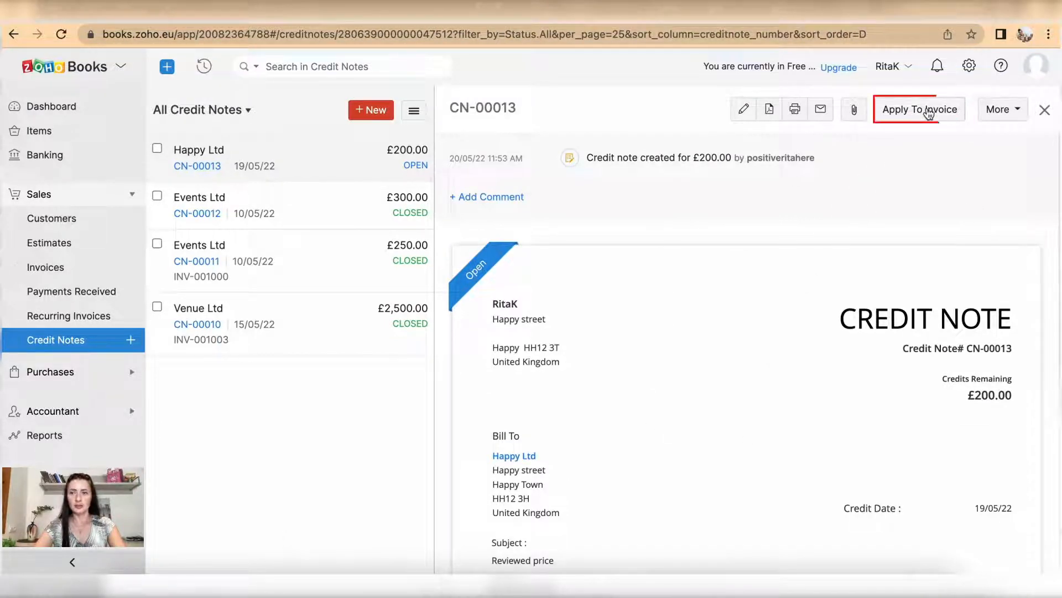
- Start Apply To Invoice for CN-00013, listing INV-001010 and INV-001009
{"action": "left_click", "coordinate": [919, 110]}
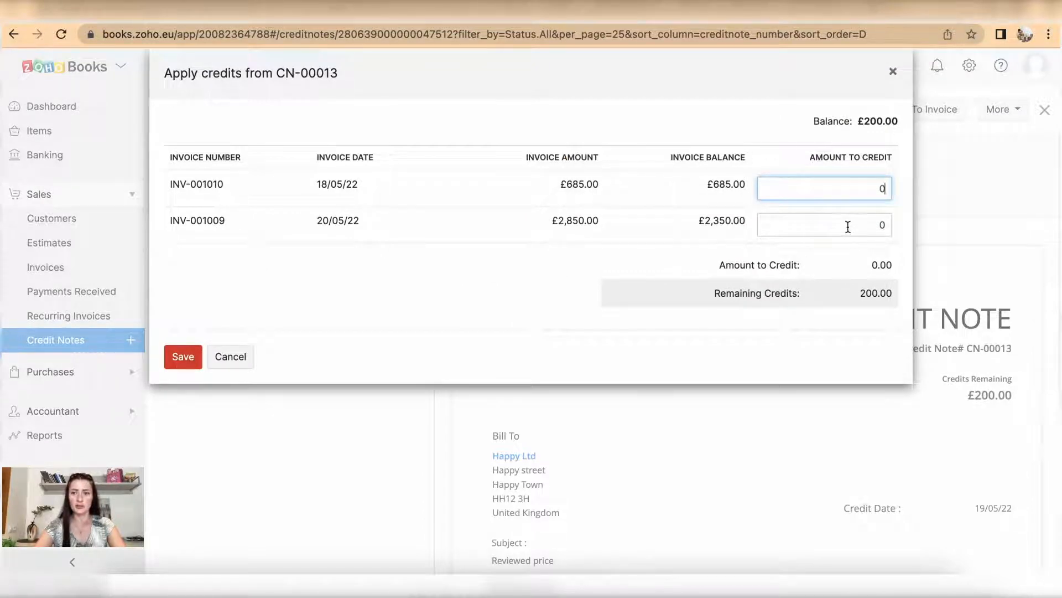
- Apply the full £200 credit to invoice INV-001009 and save, closing CN-00013
{"action": "left_click", "coordinate": [823, 225]}
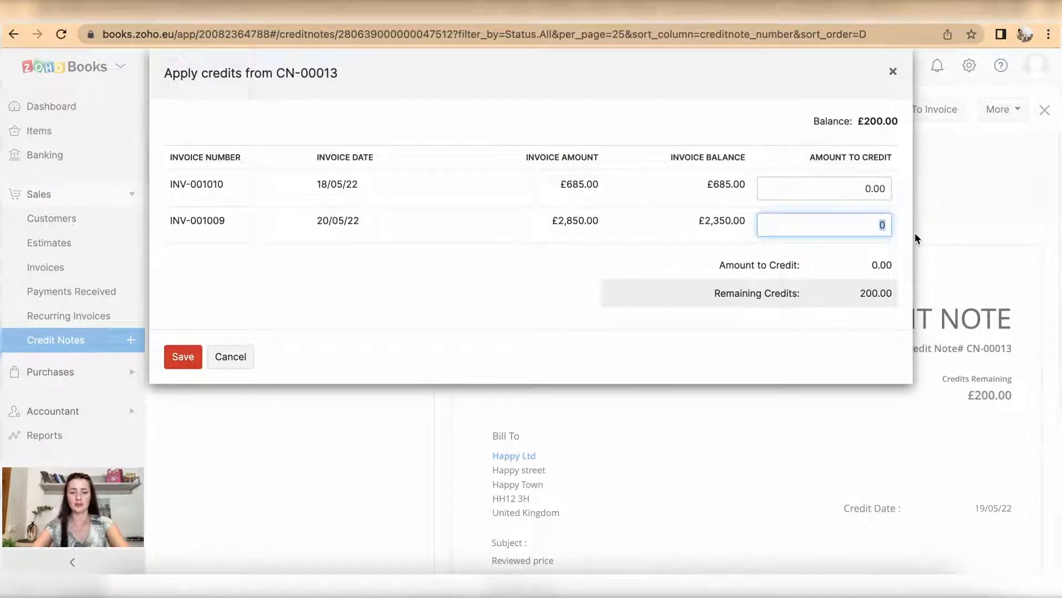
{"action": "type", "text": "200"}
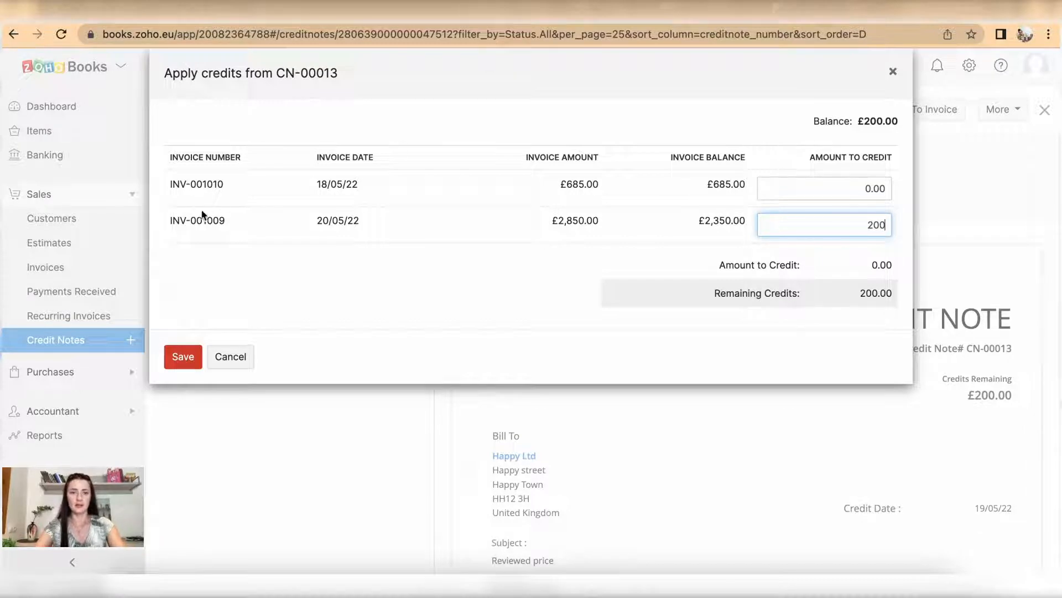
{"action": "mouse_move", "coordinate": [155, 346]}
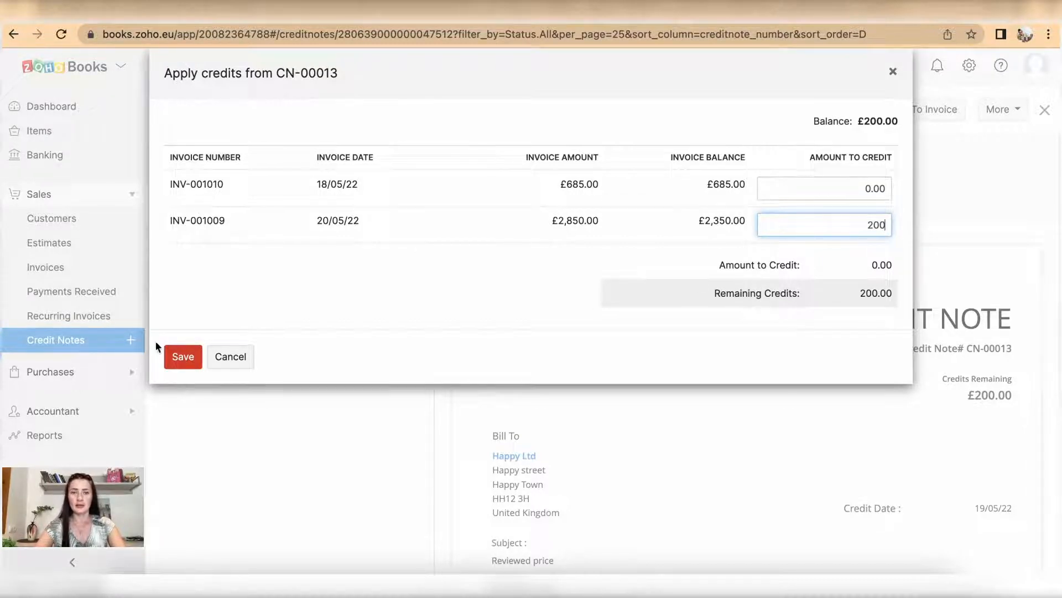
{"action": "left_click", "coordinate": [183, 356]}
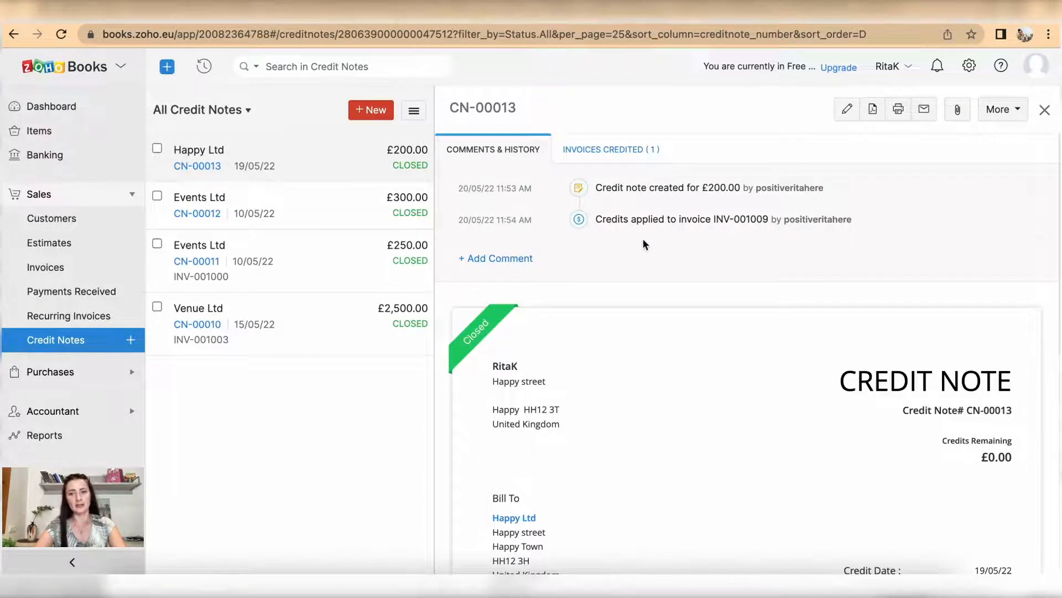
{"action": "mouse_move", "coordinate": [744, 239]}
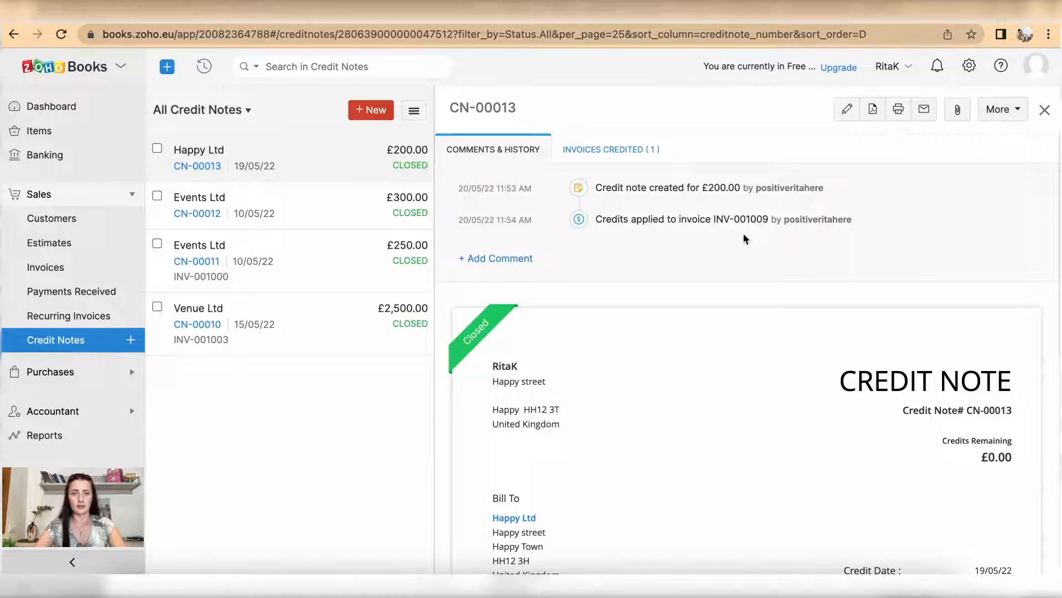
{"action": "mouse_move", "coordinate": [259, 161]}
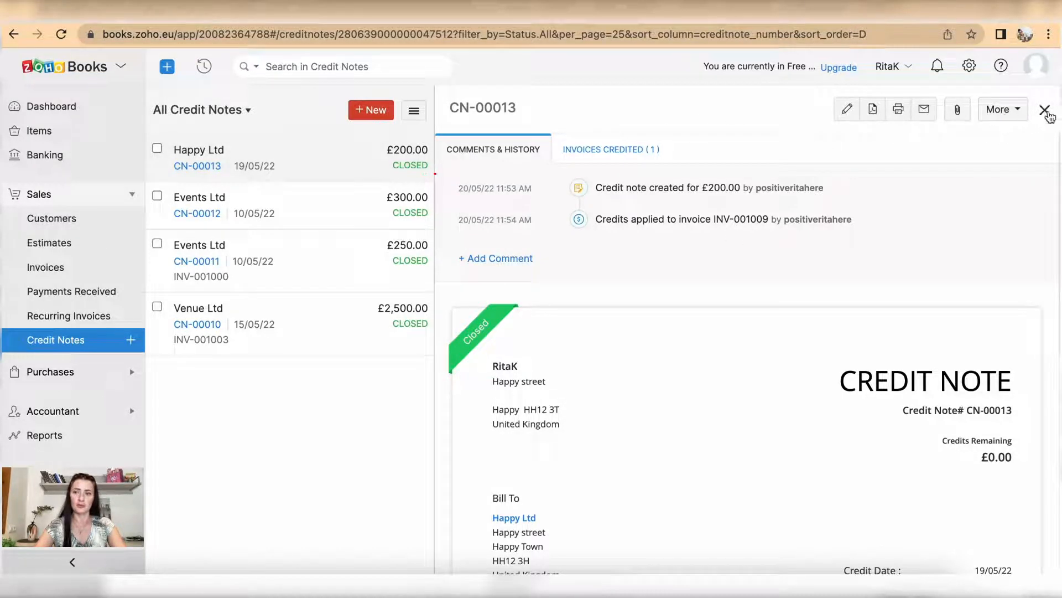
{"action": "mouse_move", "coordinate": [847, 109]}
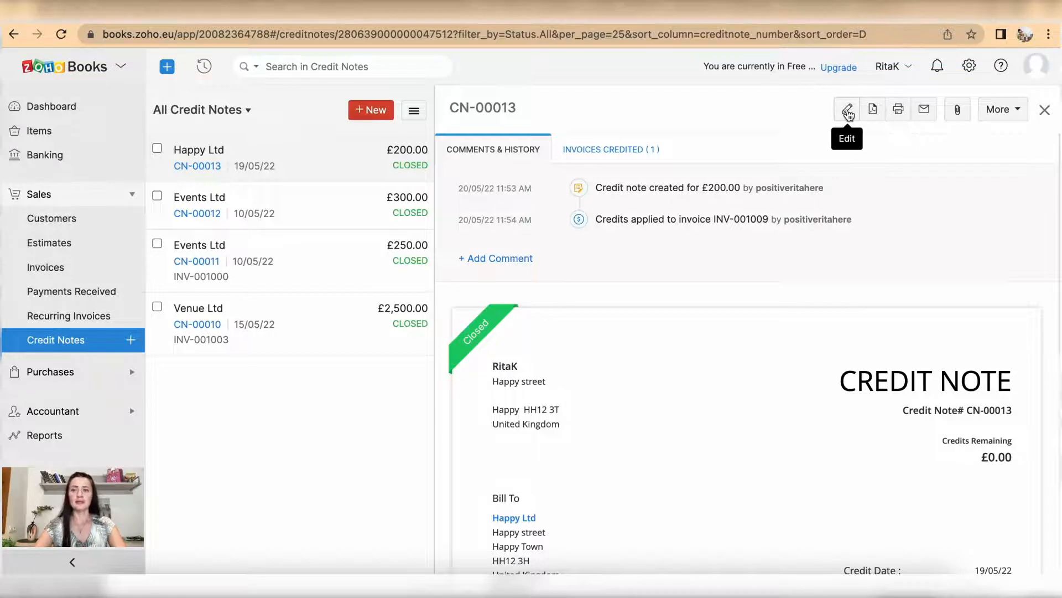
{"action": "mouse_move", "coordinate": [898, 109]}
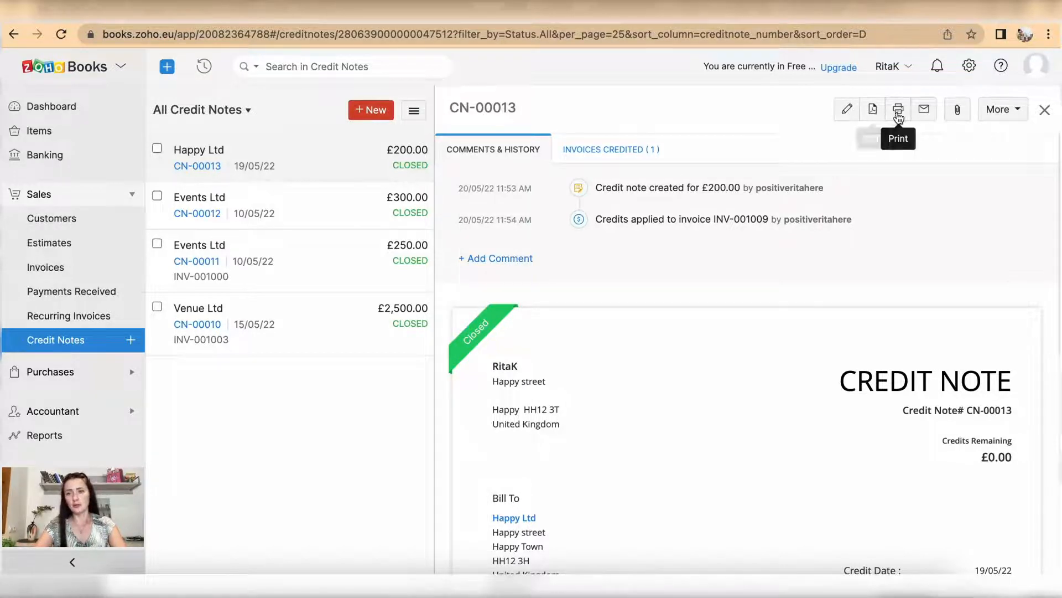
{"action": "mouse_move", "coordinate": [957, 110]}
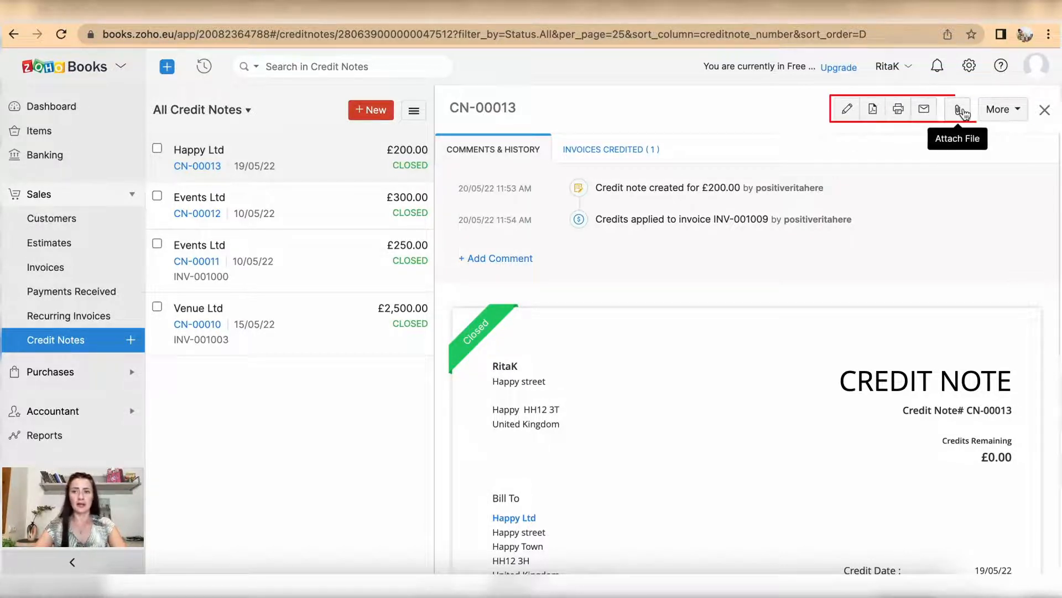
- Show the More actions for CN-00013, including Clone and View Journal
{"action": "left_click", "coordinate": [1002, 109]}
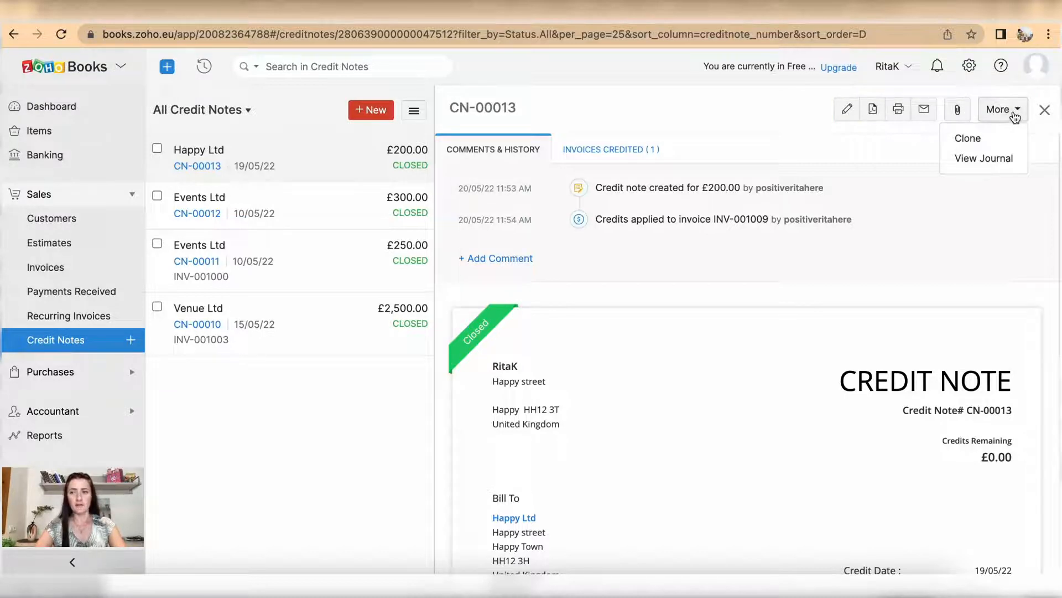
{"action": "mouse_move", "coordinate": [983, 158]}
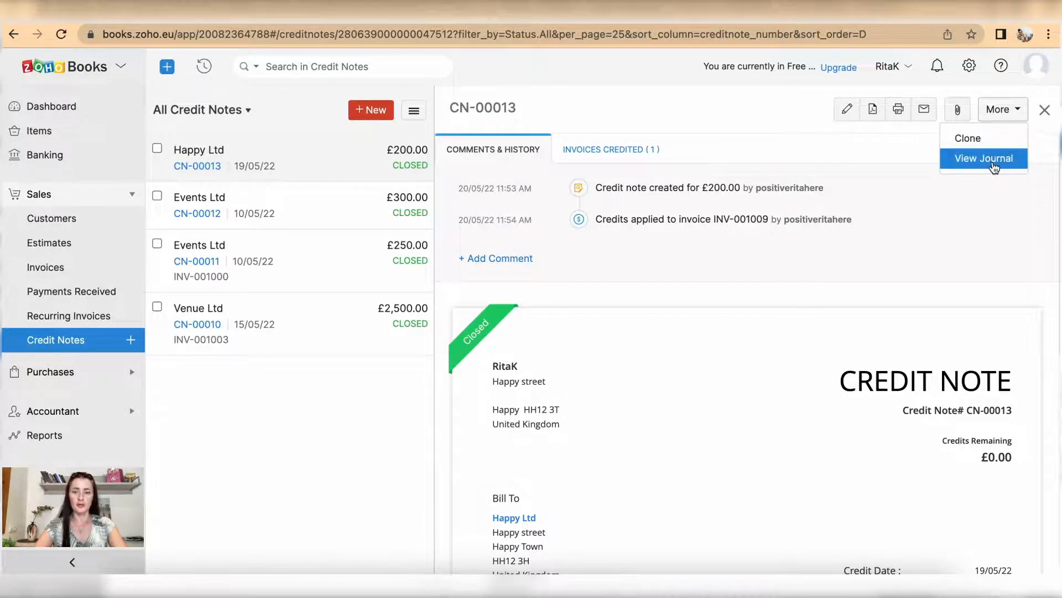